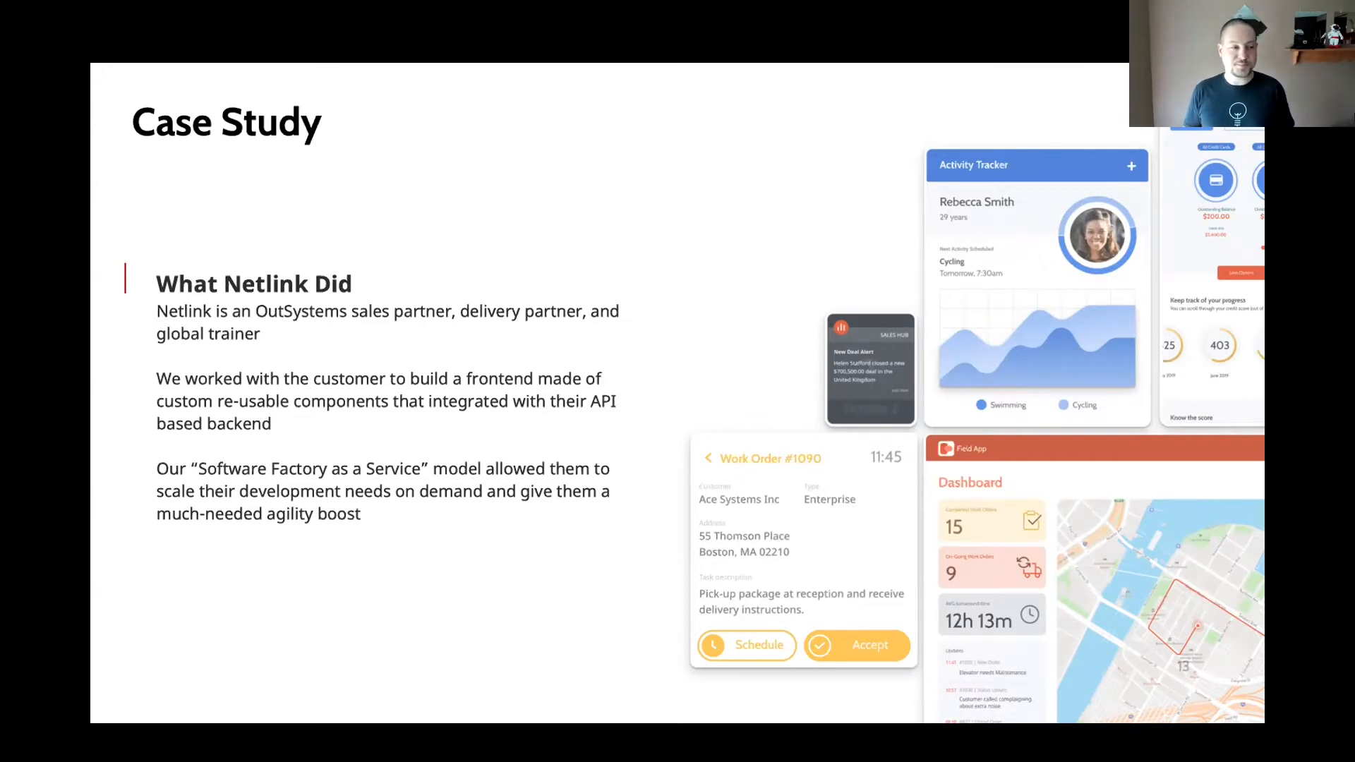
key("Right")
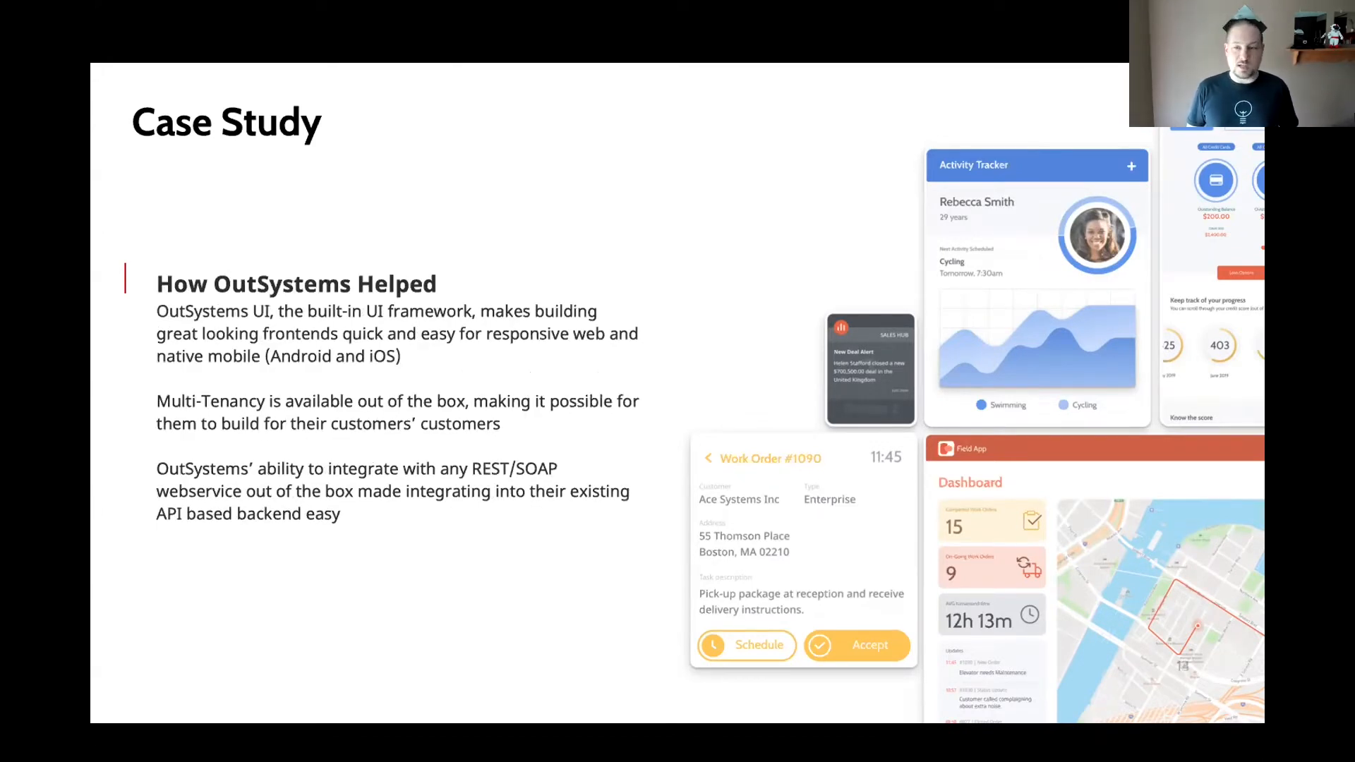